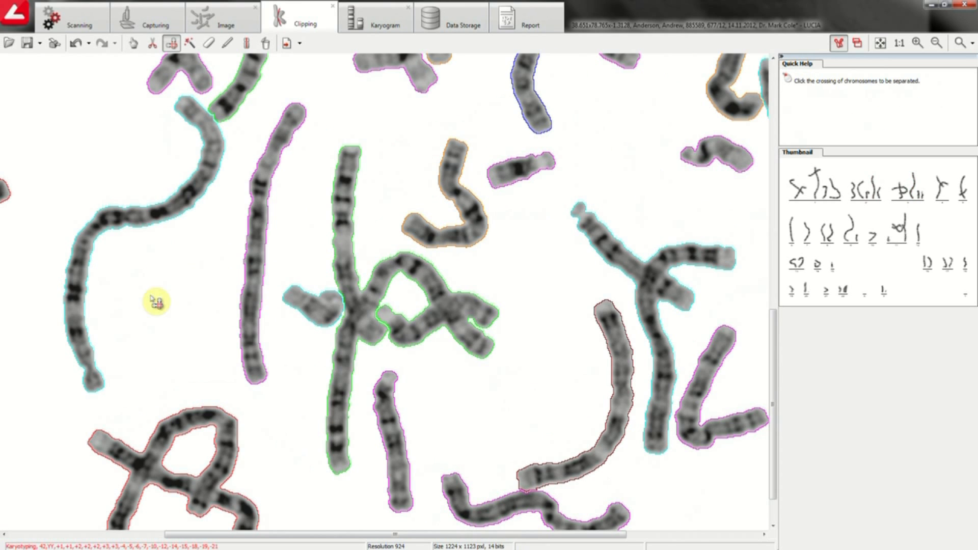
- Separate the crossed chromosomes in the central cluster and the crossed pair near the top centre
click(373, 319)
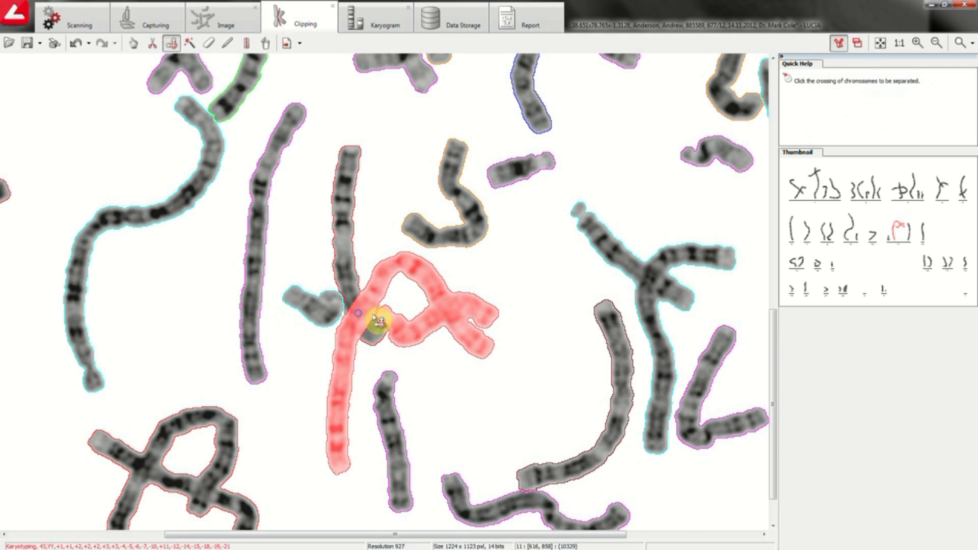
click(374, 321)
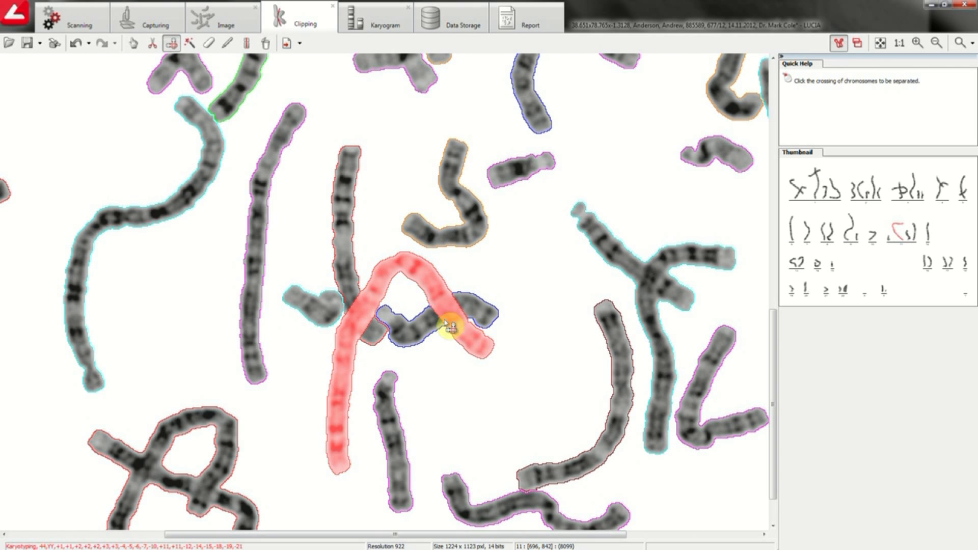
click(451, 326)
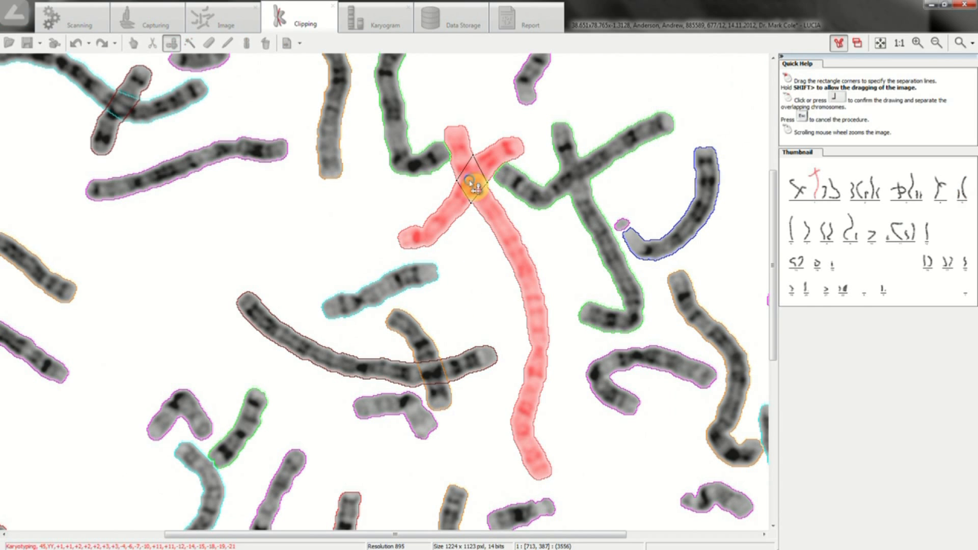
click(475, 184)
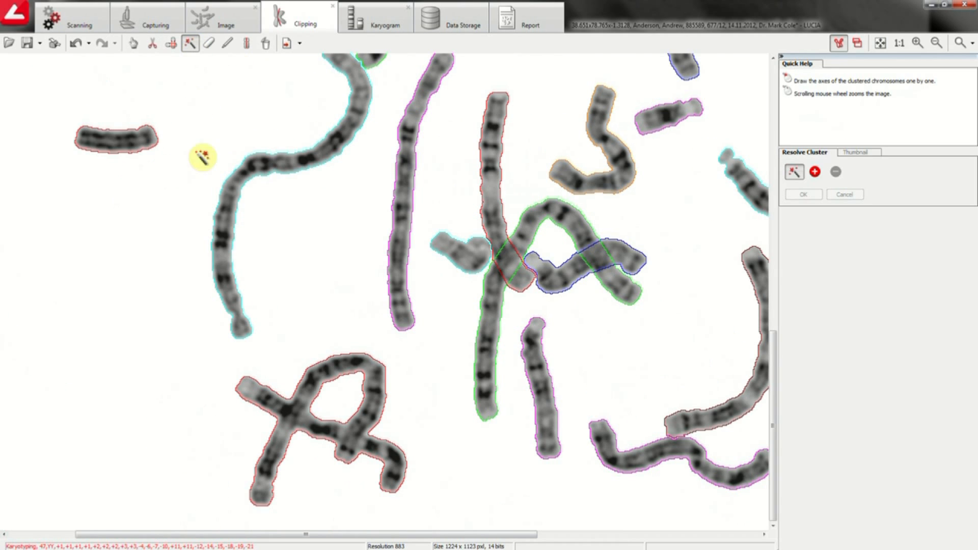
- Resolve the lower-left looped cluster by tracing each chromosome's axis and confirming the split
click(295, 429)
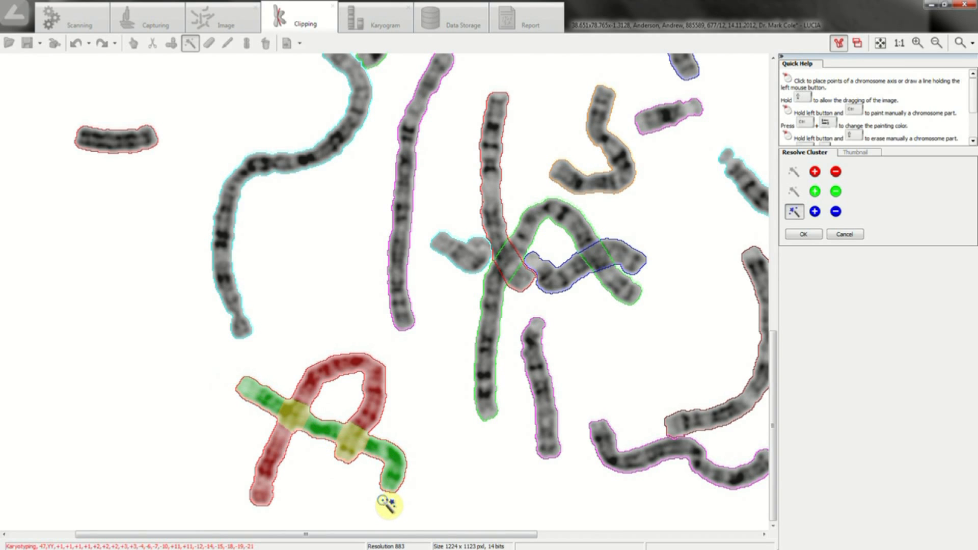
click(835, 192)
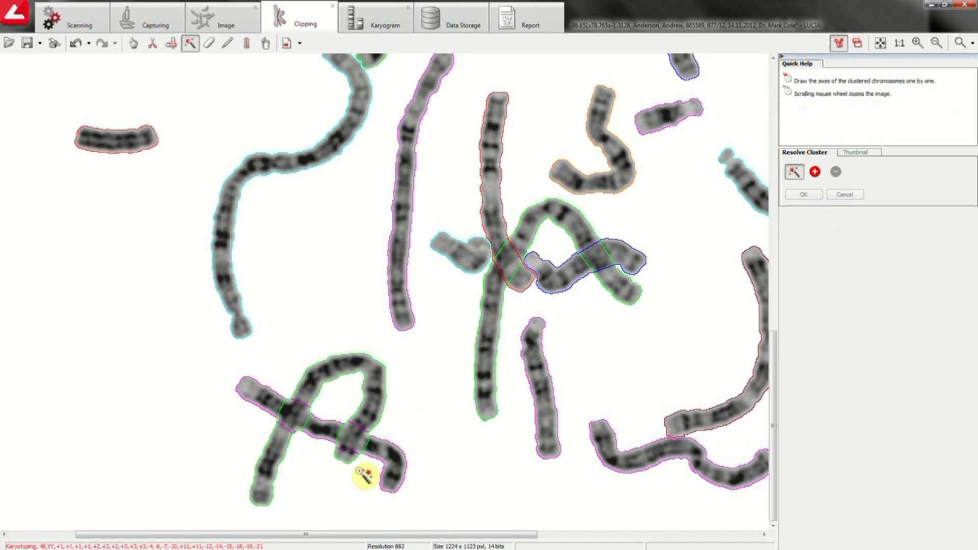
click(226, 43)
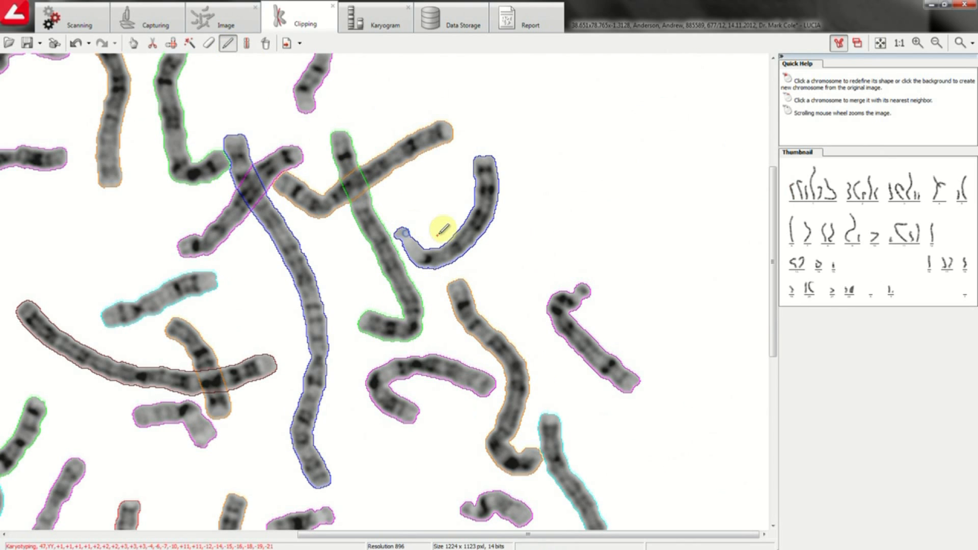
- Switch to the Karyogram view so the chromosomes are classified into pairs 1–22 plus X and Y
click(375, 18)
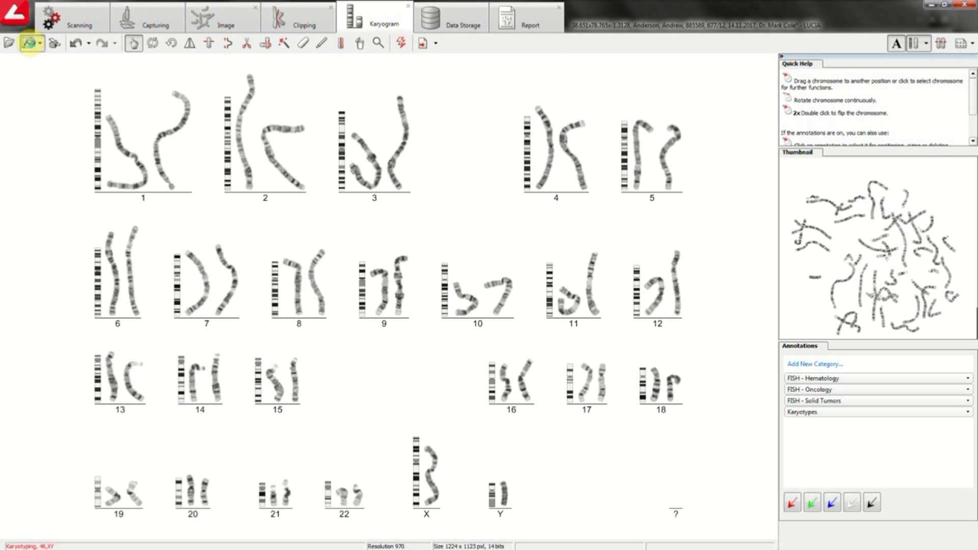
- Save the karyogram with glass number 625/17 and result 'Normal male karyotype'
click(27, 43)
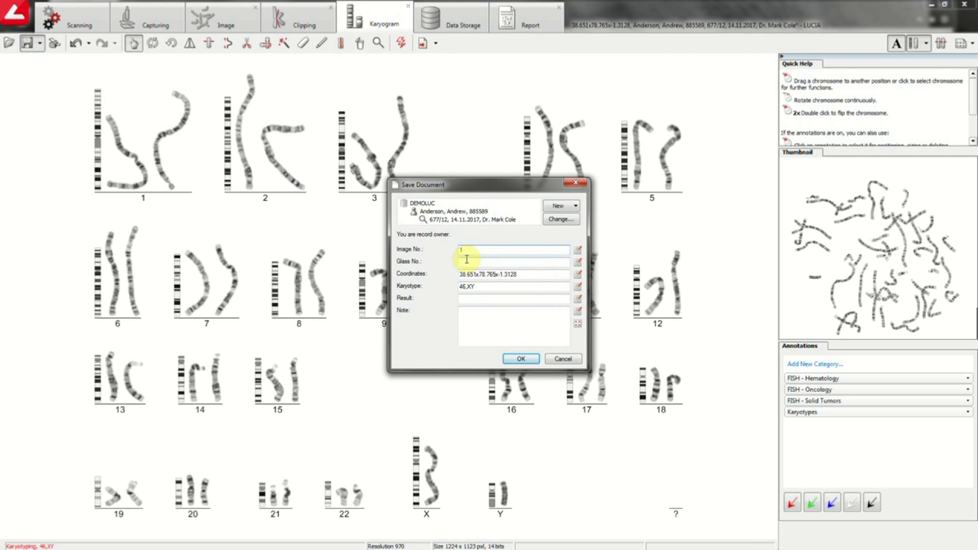
text(625/17)
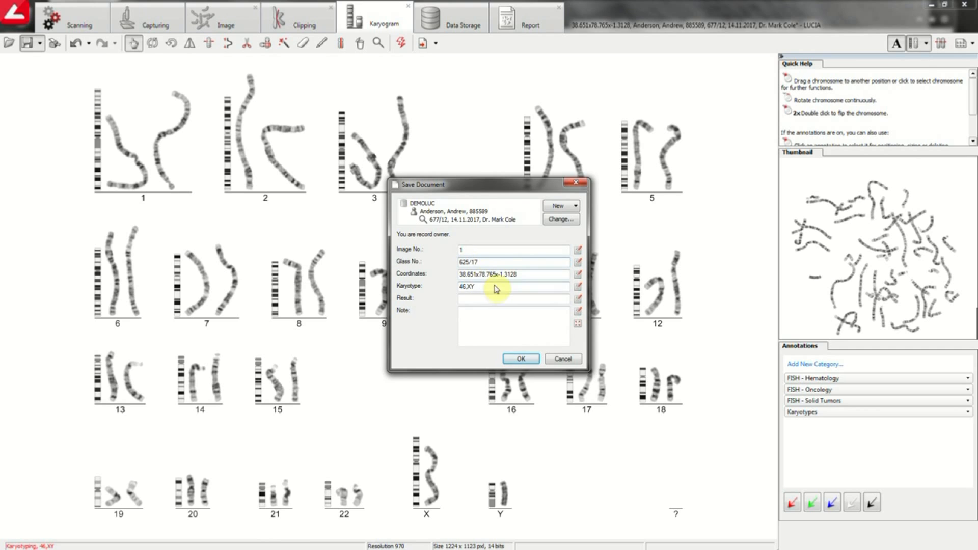
text(Normal male karyotype)
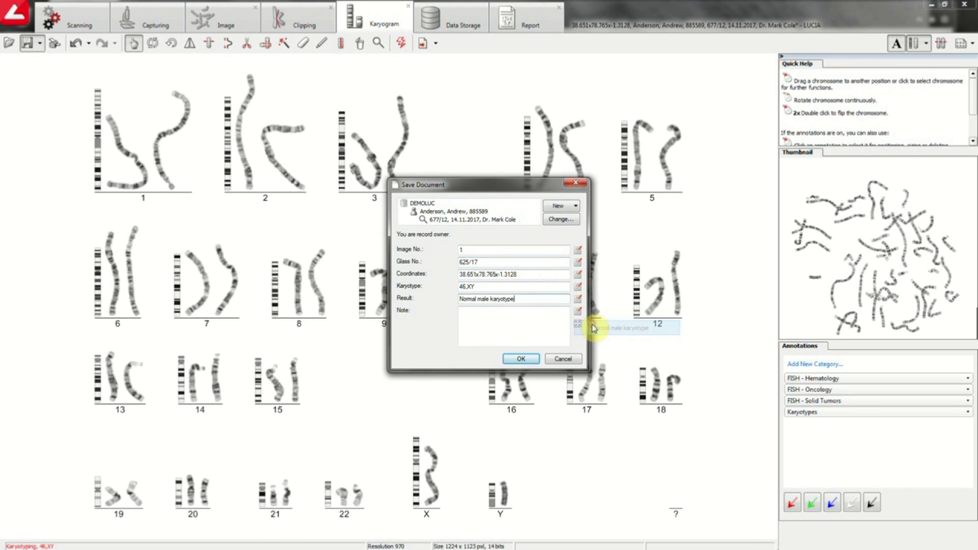
click(520, 359)
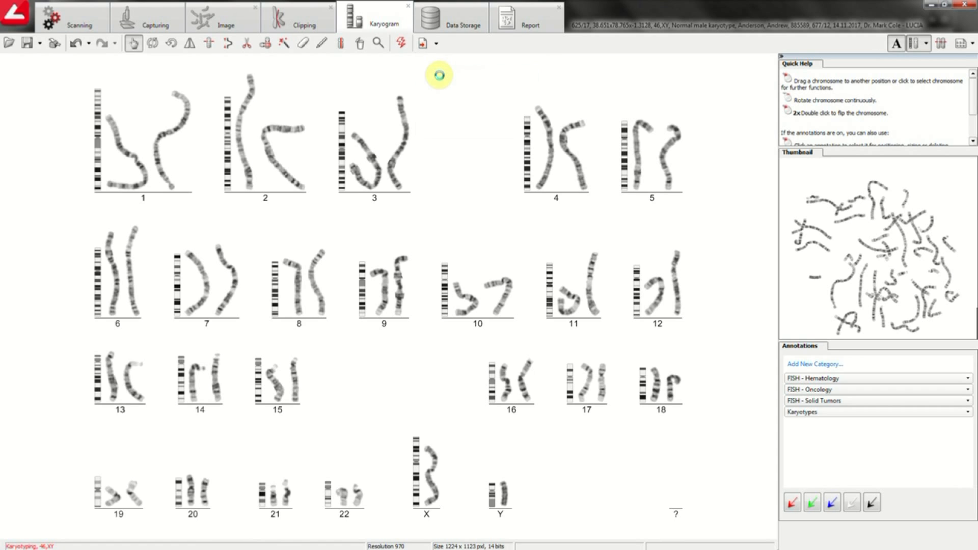
- Display the cytogenetic report for this case
click(529, 24)
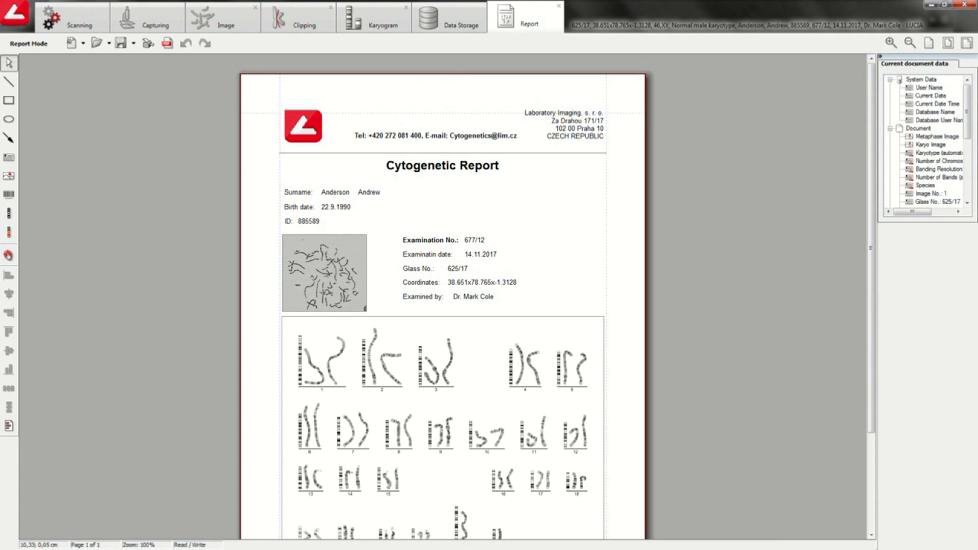